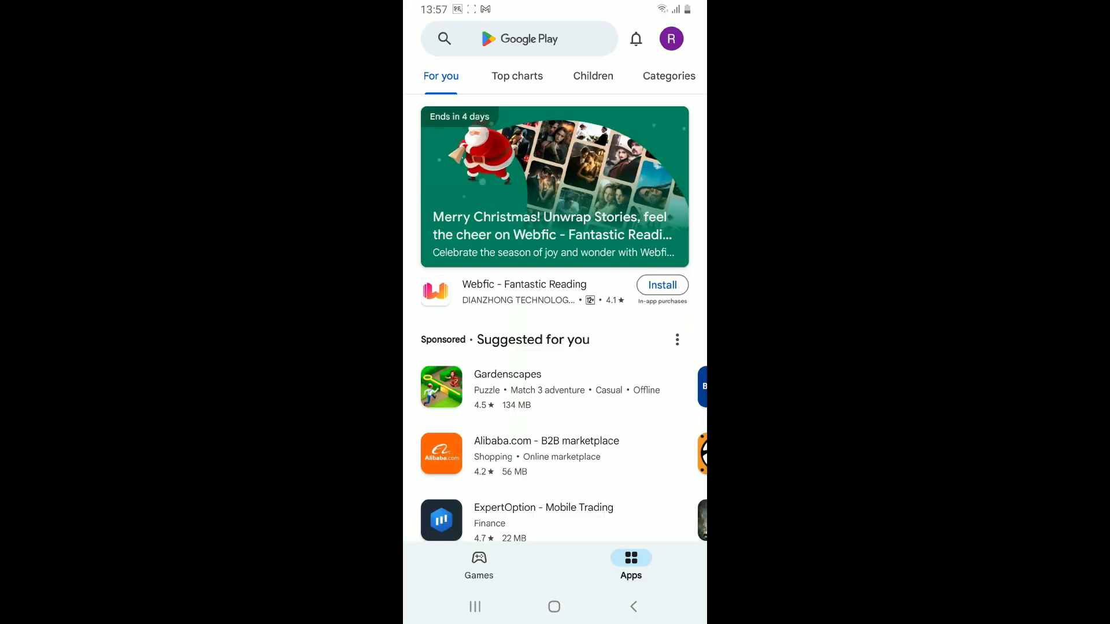
Search Google Play for 'binance' to reach the Binance: Buy Bitcoin & Crypto app page
left_click(519, 38)
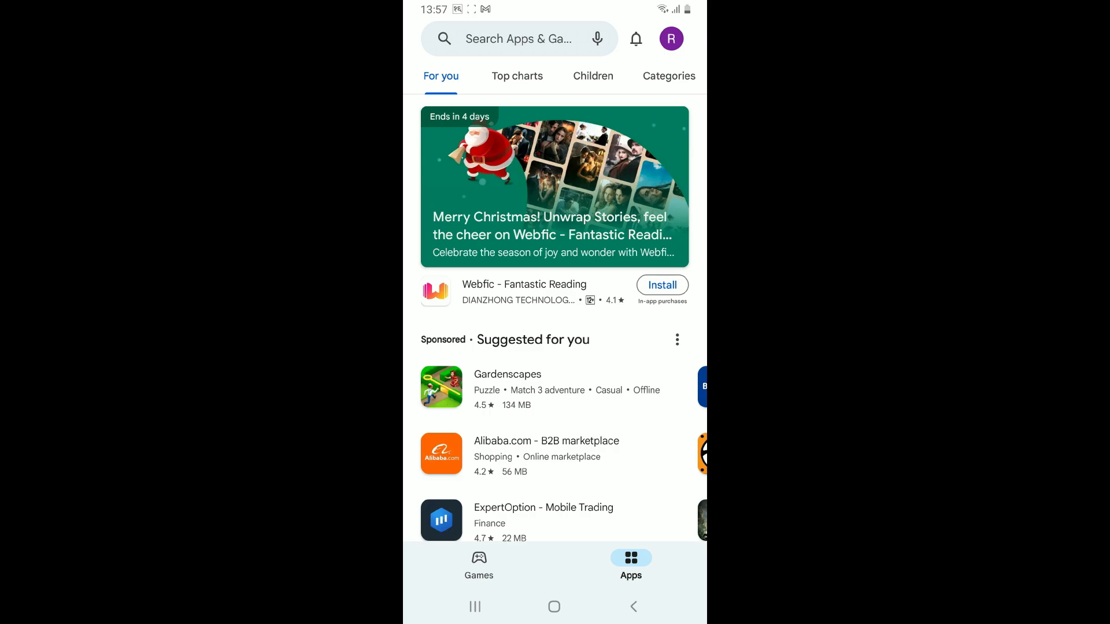
left_click(517, 39)
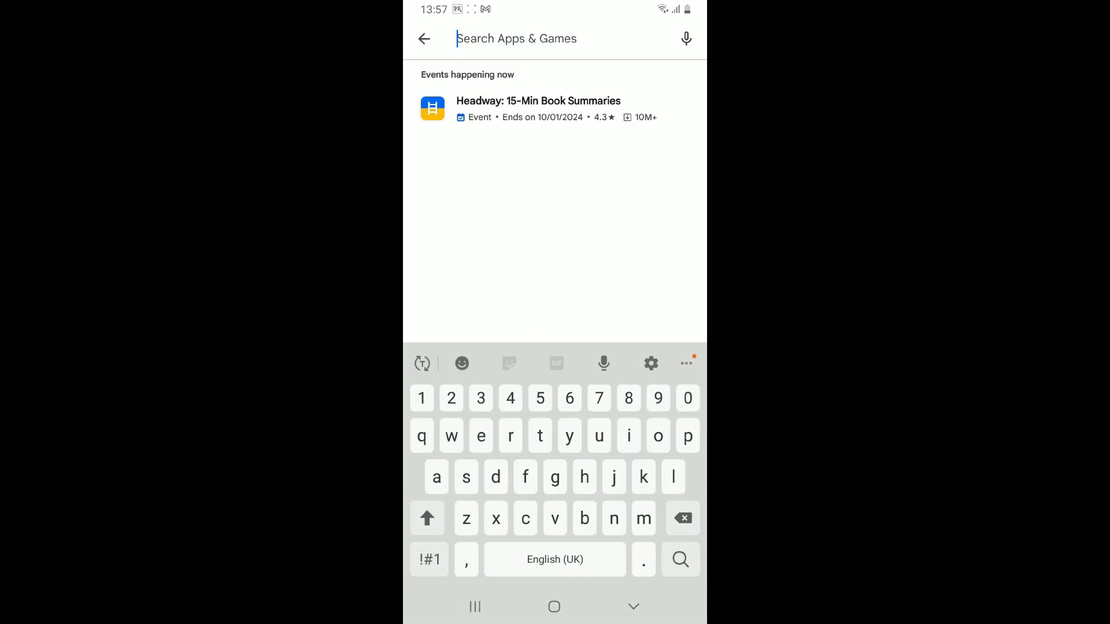
type("binance")
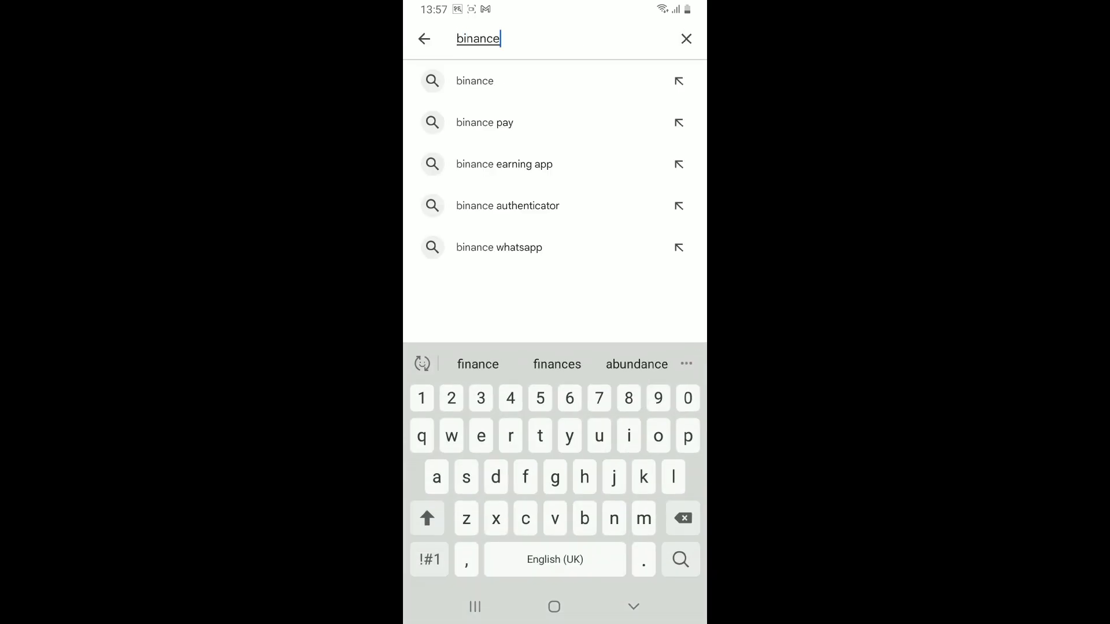
left_click(474, 81)
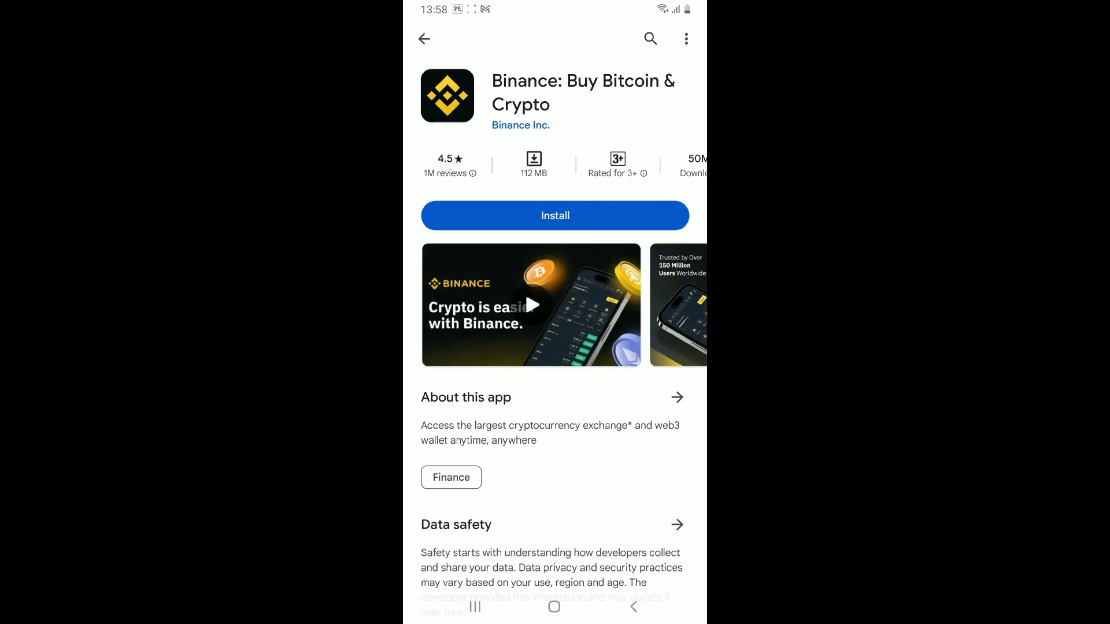
Install Binance: Buy Bitcoin & Crypto, open it once, then go to the home screen
left_click(554, 216)
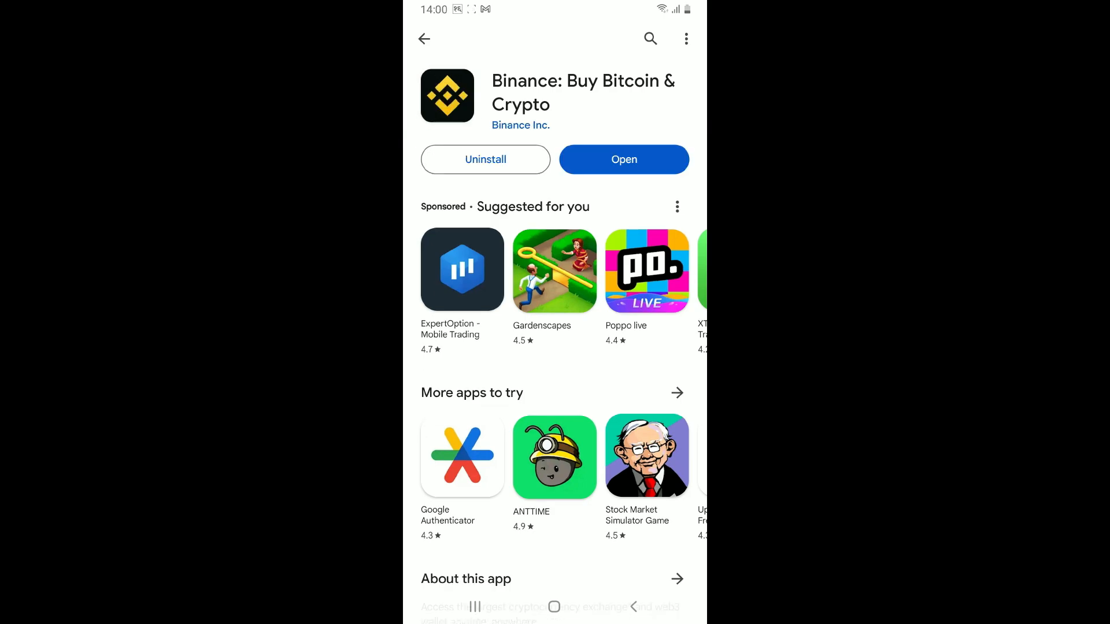
left_click(624, 160)
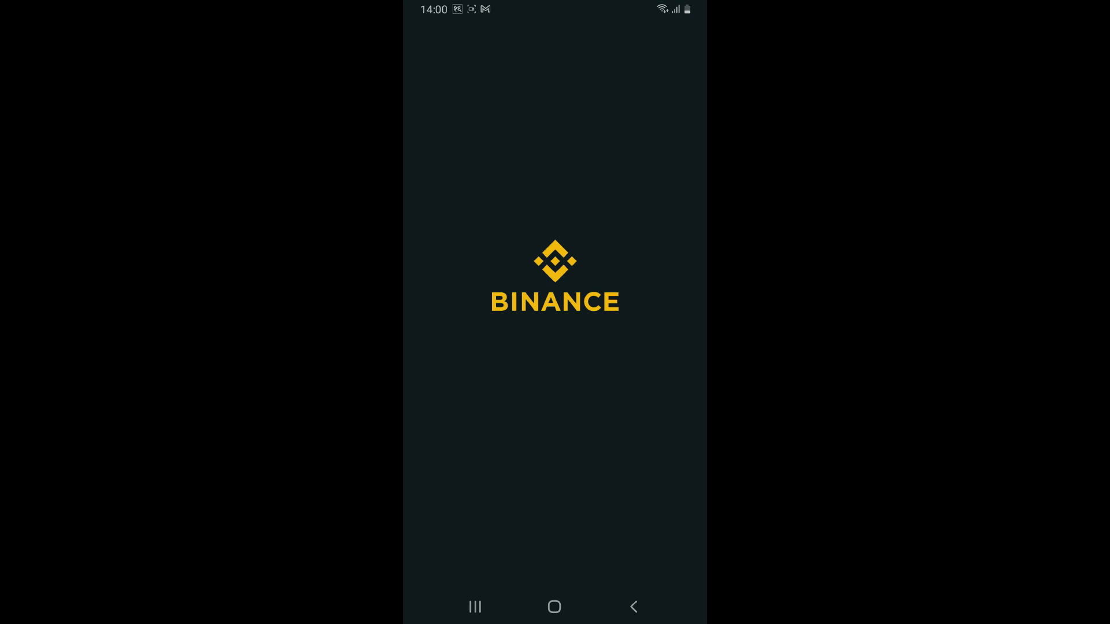
left_click(555, 606)
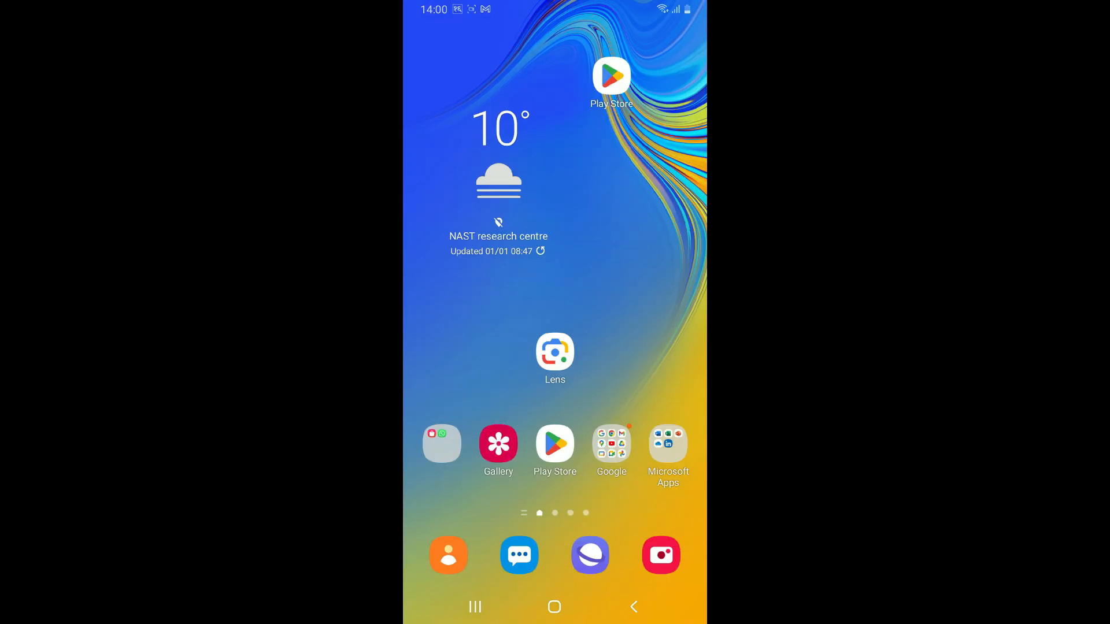